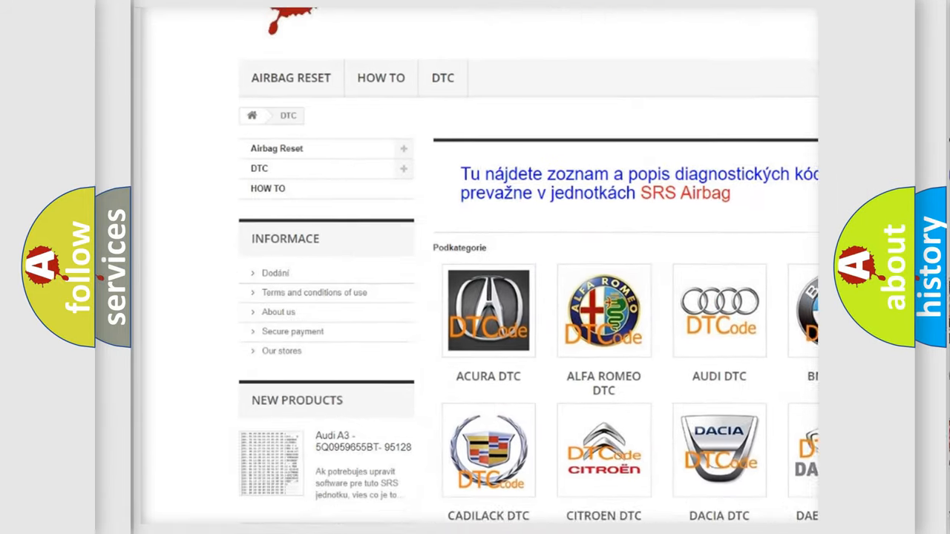
# Scroll down through the DTC page's brand logo grid to GMC DTC.
pyautogui.scroll(-3)
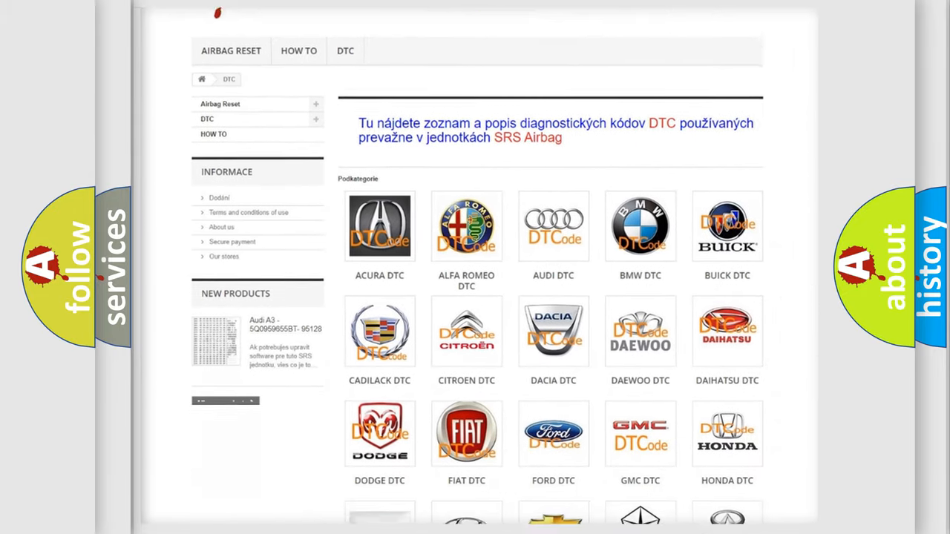
pyautogui.scroll(-3)
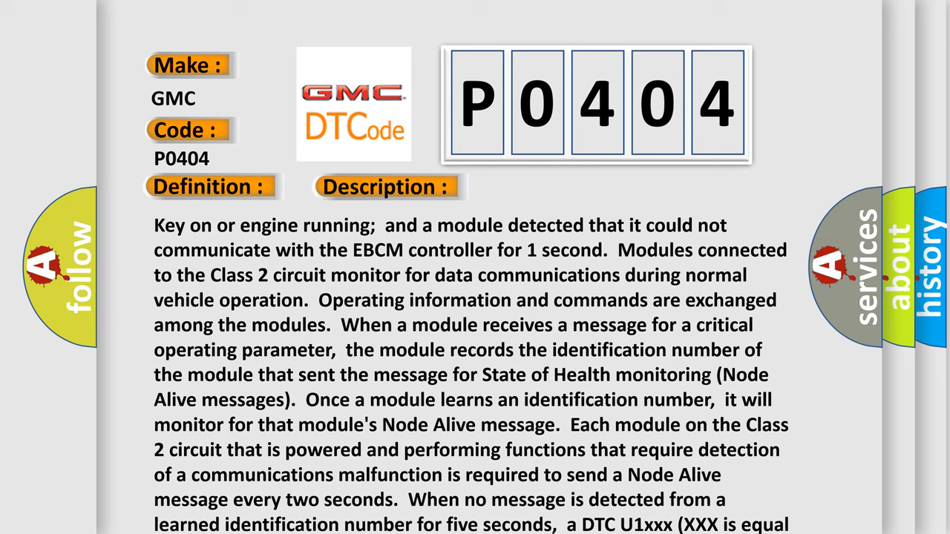
# Advance from the P0404 Description slide to its EBCM causes slide.
pyautogui.click(545, 186)
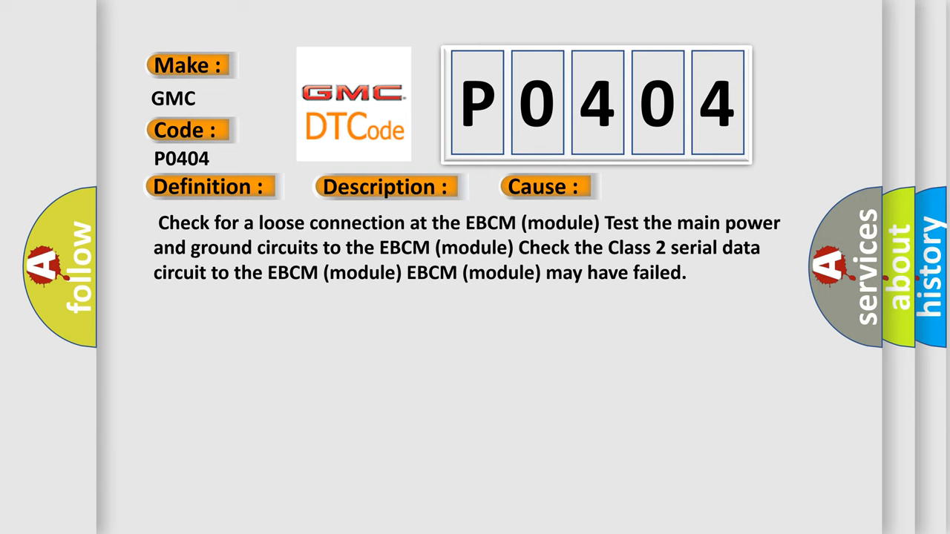